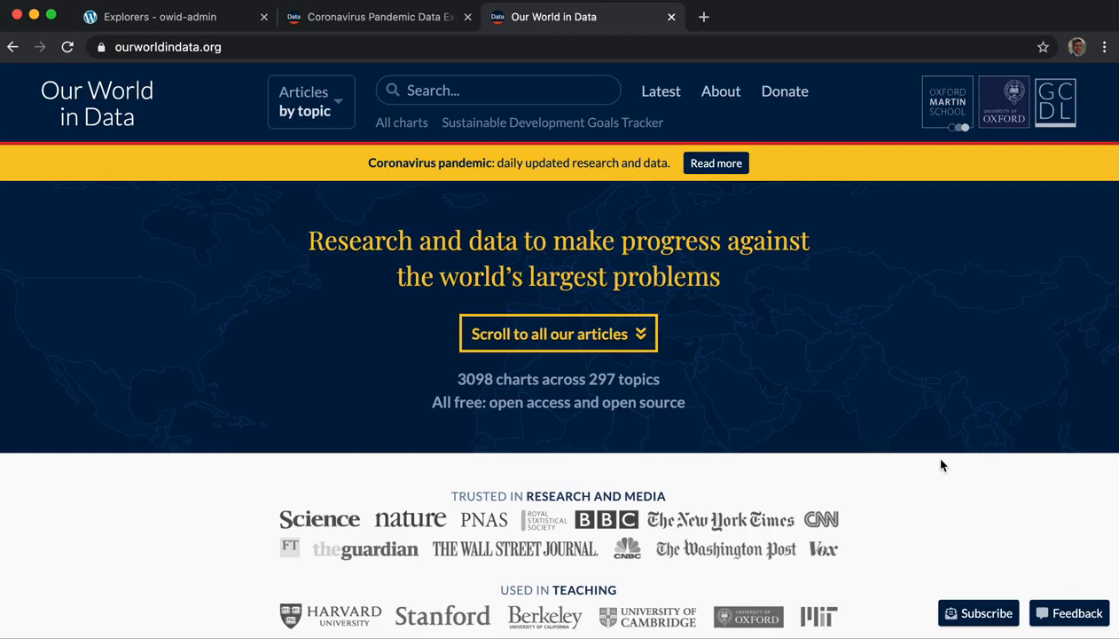
{"action": "mouse_move", "coordinate": [858, 397]}
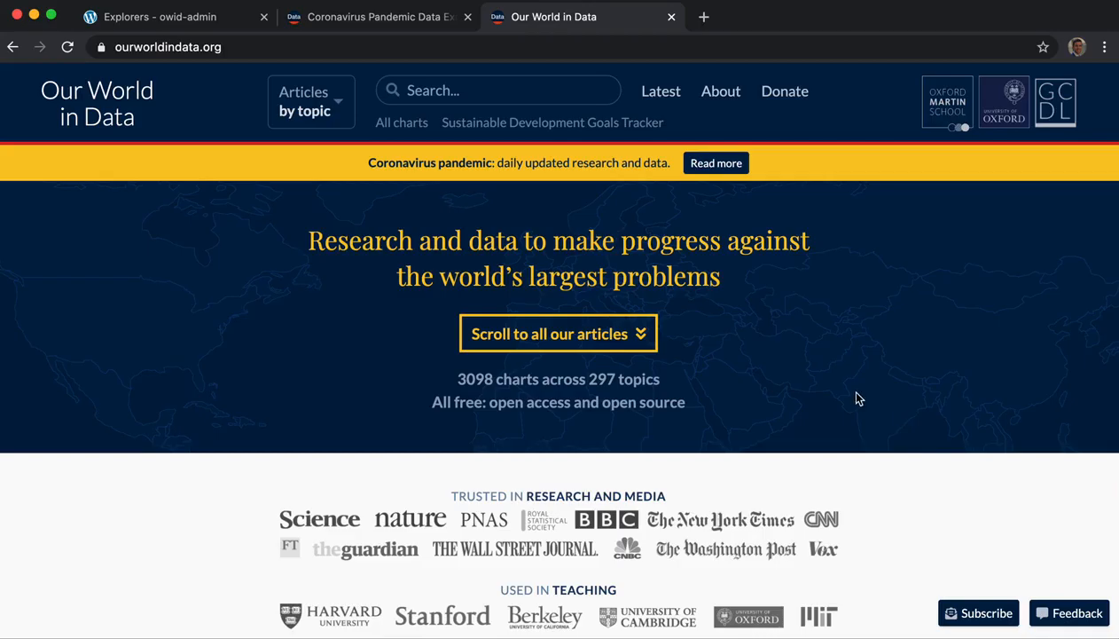
{"action": "mouse_move", "coordinate": [816, 380]}
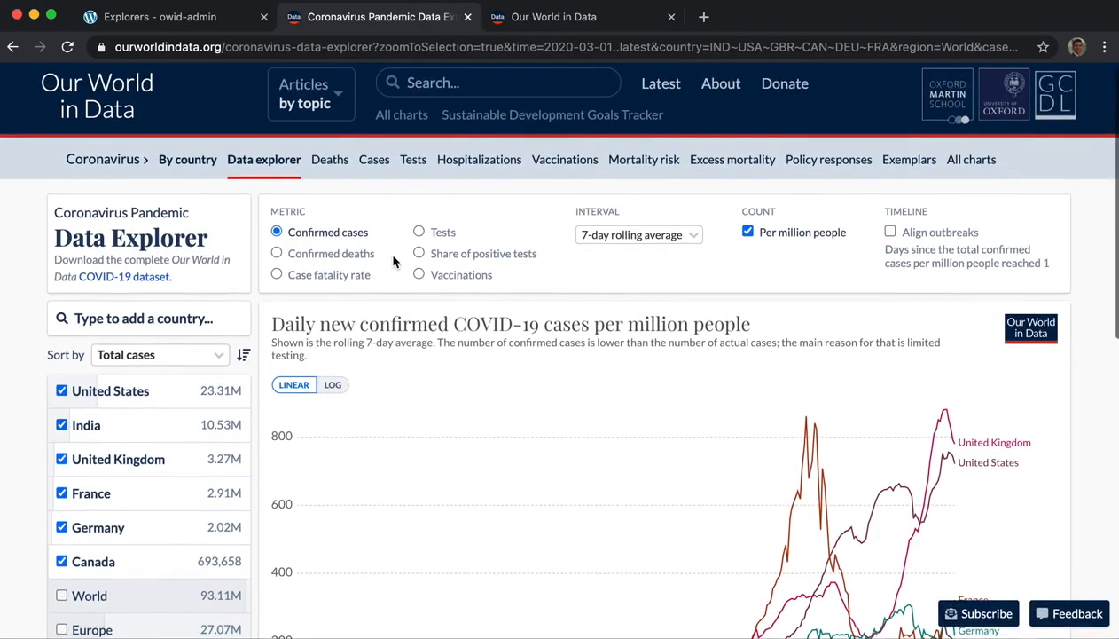
Limit the daily cases-per-million chart to the US, France, Germany and Canada from mid-September 2020.
{"action": "scroll", "scroll_direction": "down", "scroll_amount": 3}
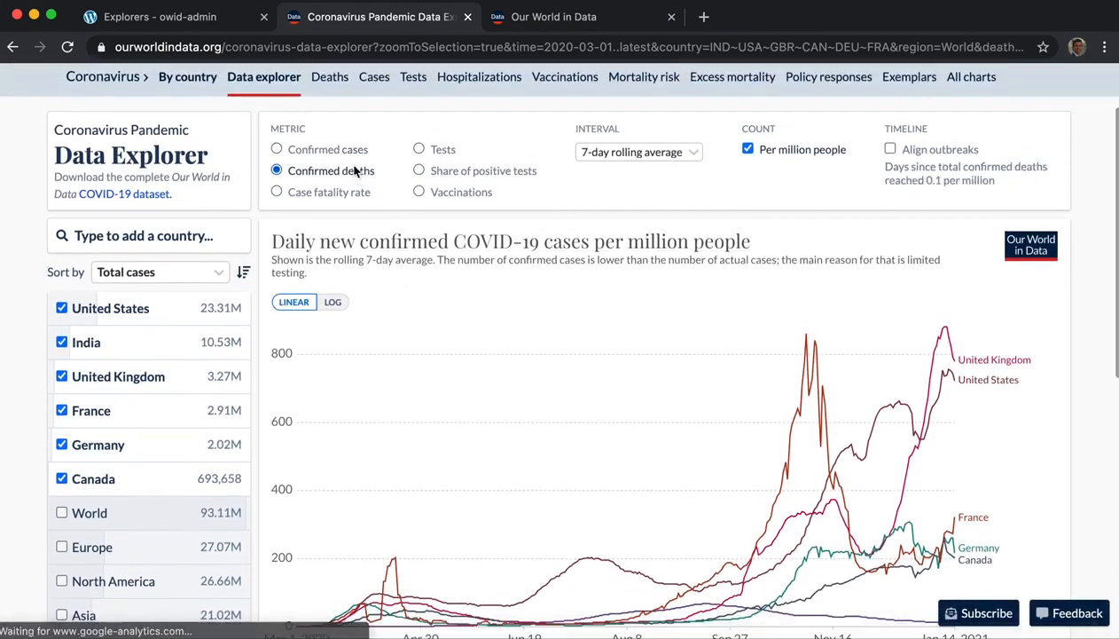
{"action": "left_click", "coordinate": [334, 301]}
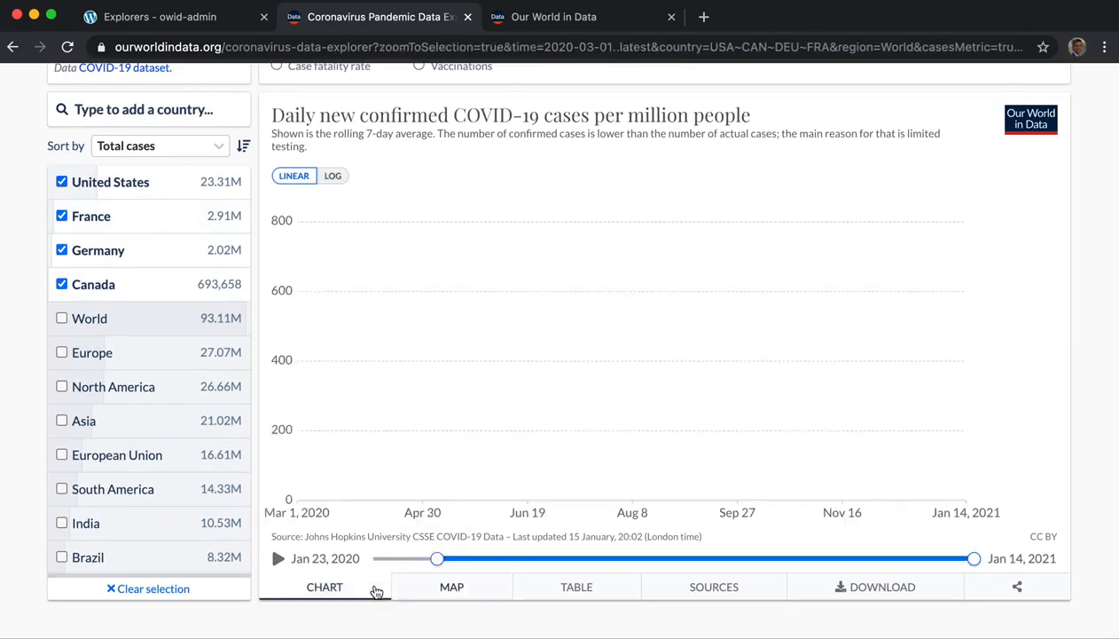
{"action": "left_click_drag", "start_coordinate": [436, 557], "coordinate": [769, 557]}
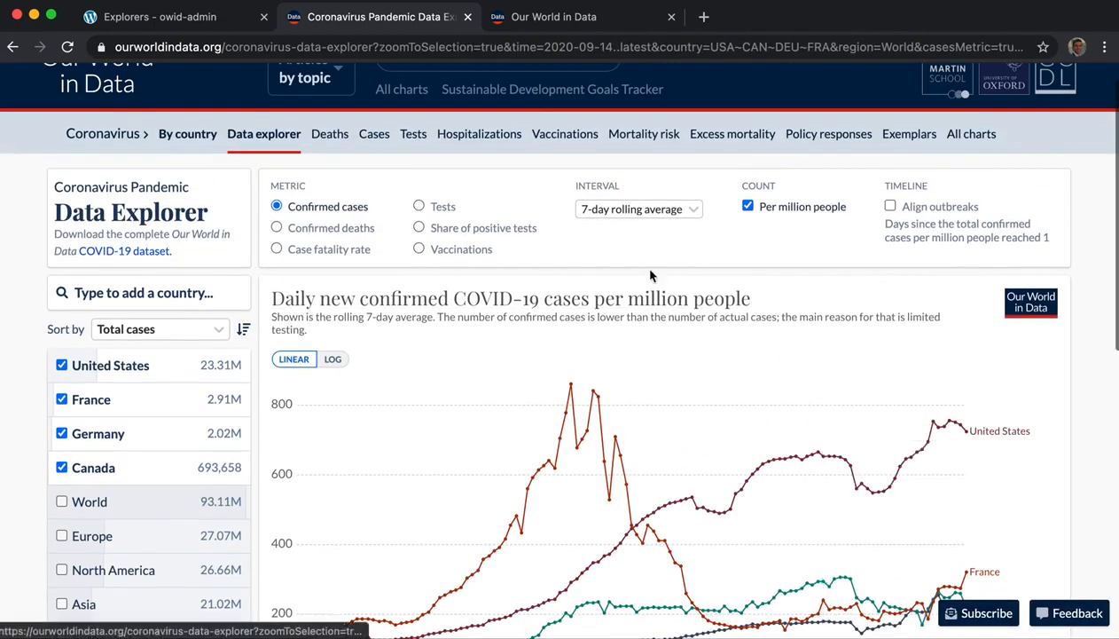
Flip between the live explorer and owid-admin, ending on the list of 28 explorers.
{"action": "left_click", "coordinate": [159, 16]}
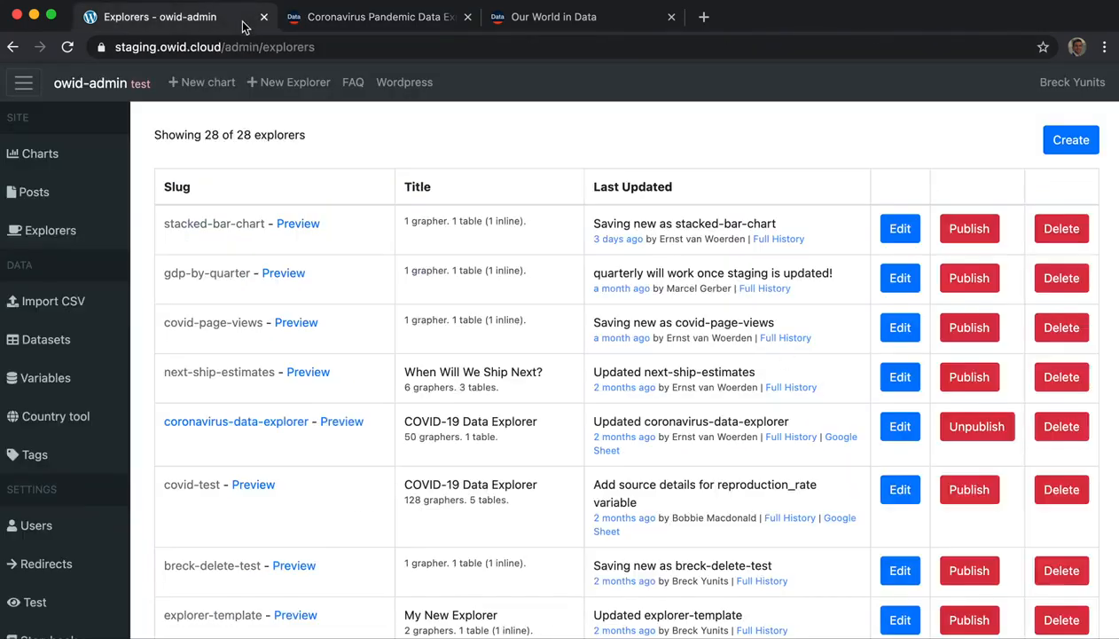
{"action": "left_click", "coordinate": [376, 16]}
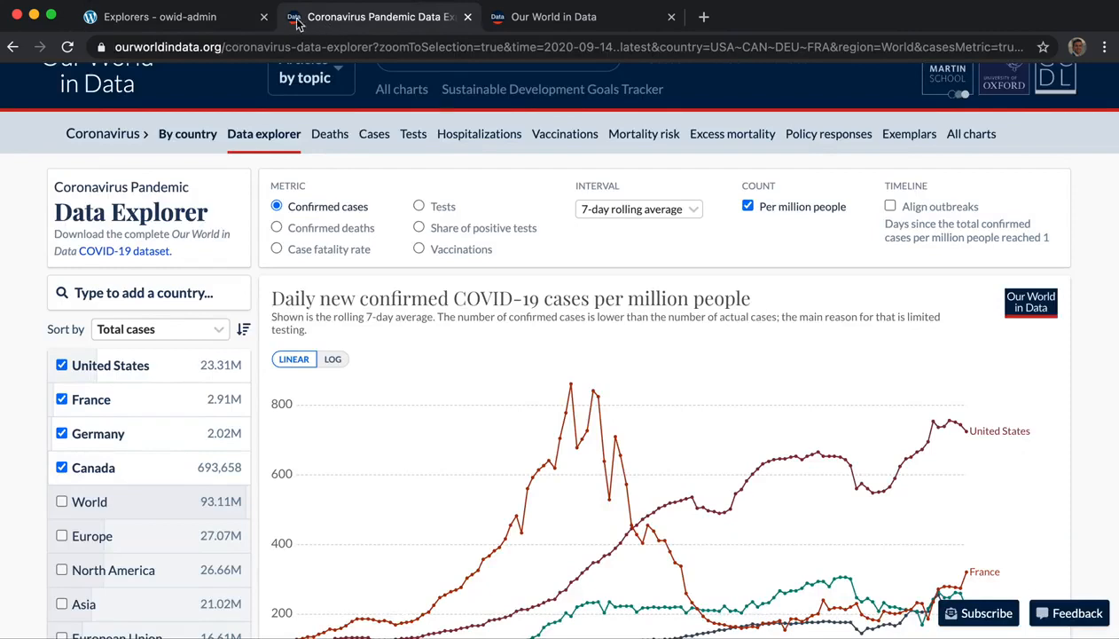
{"action": "left_click", "coordinate": [160, 16]}
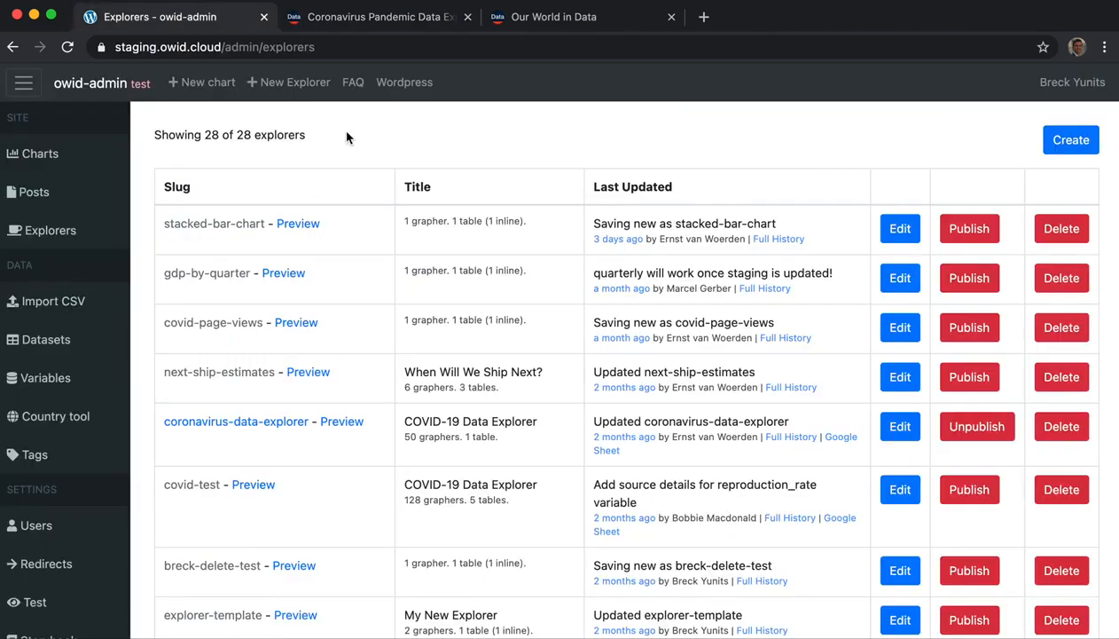
{"action": "left_click", "coordinate": [376, 16]}
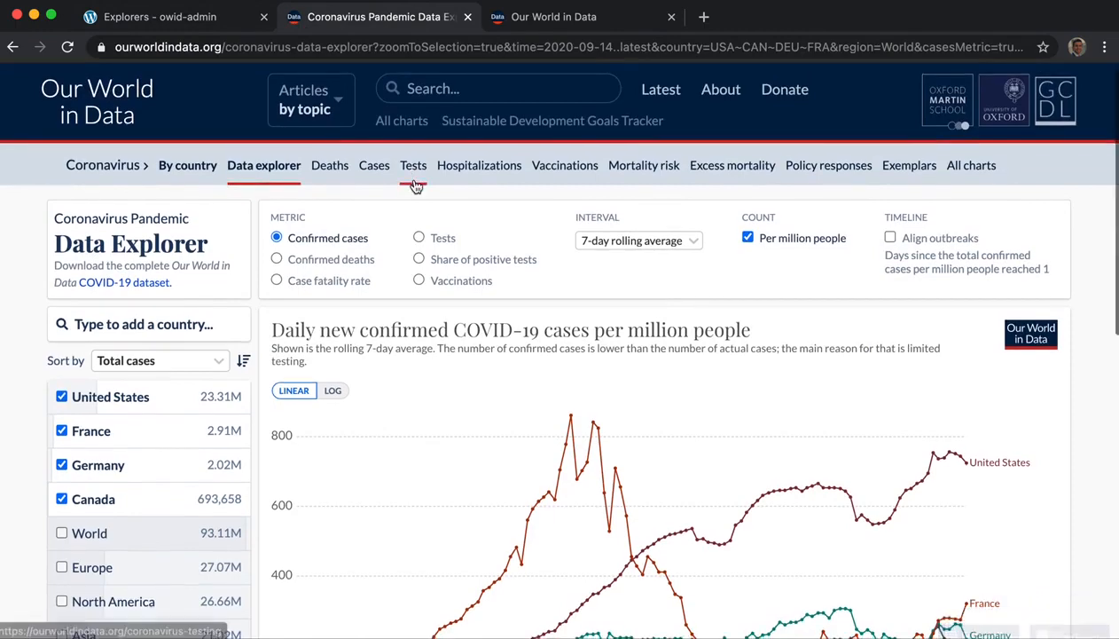
{"action": "left_click", "coordinate": [159, 16]}
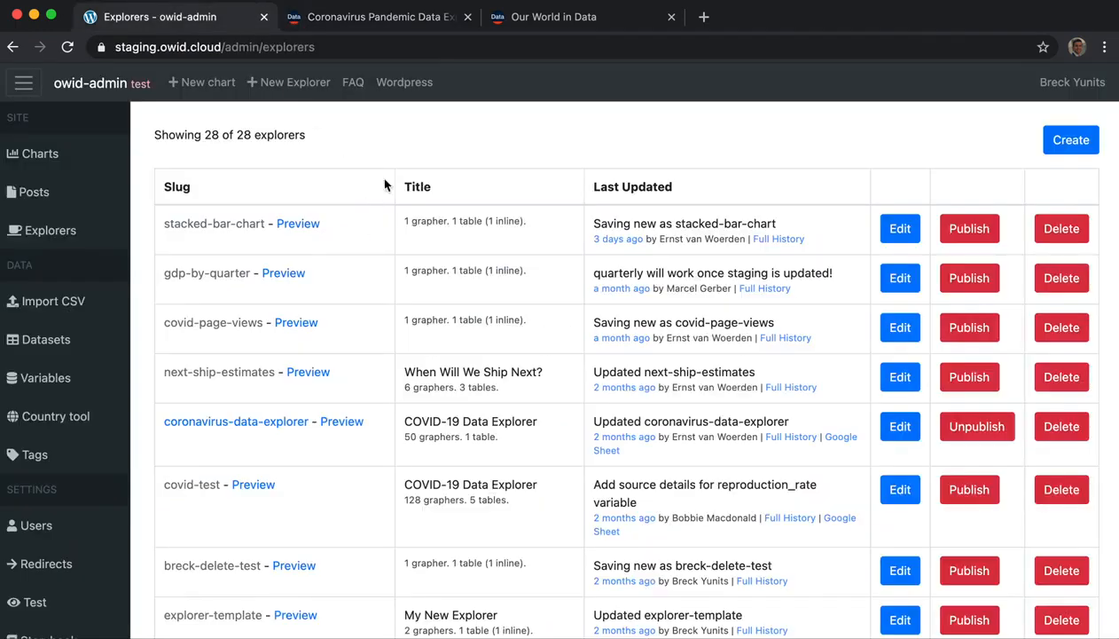
{"action": "mouse_move", "coordinate": [136, 274]}
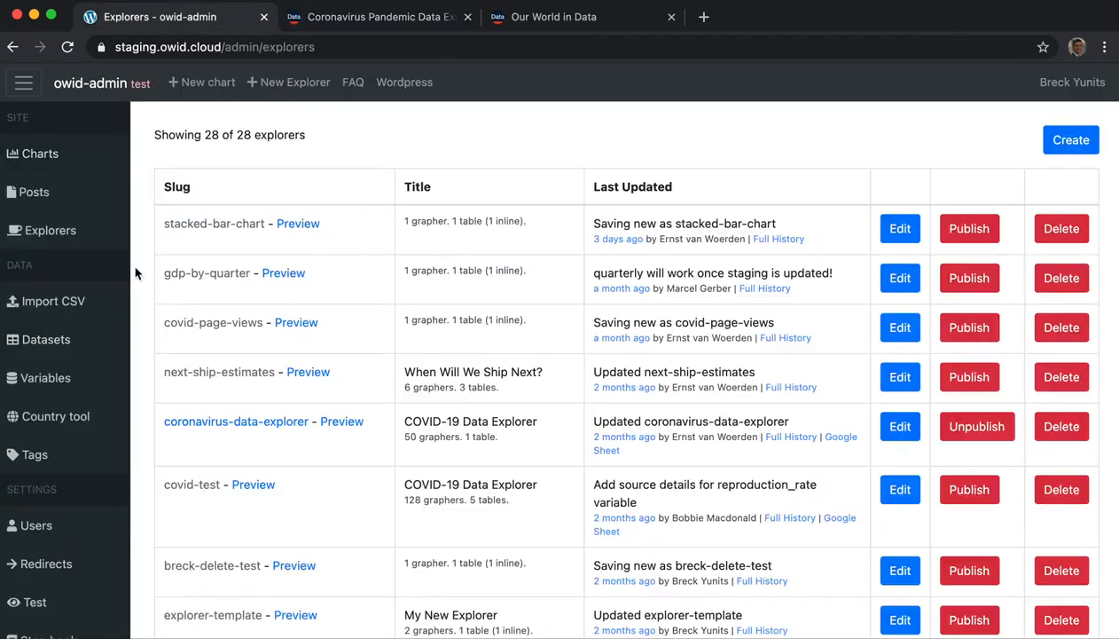
Pass through Posts and a new chart's Data settings, then begin a new blank explorer.
{"action": "left_click", "coordinate": [34, 192]}
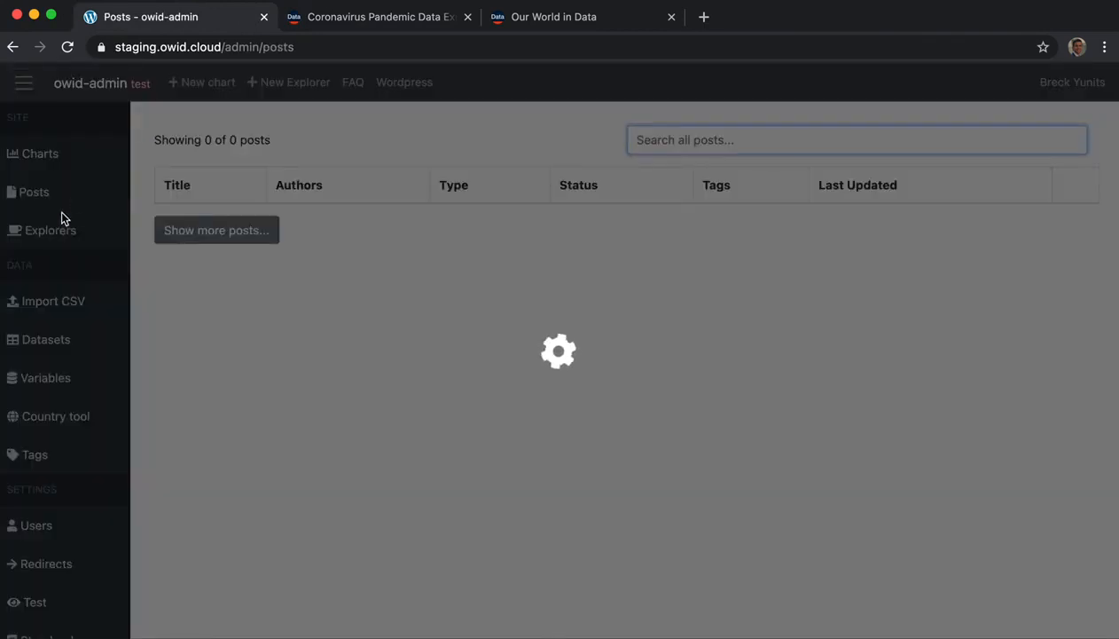
{"action": "left_click", "coordinate": [203, 82]}
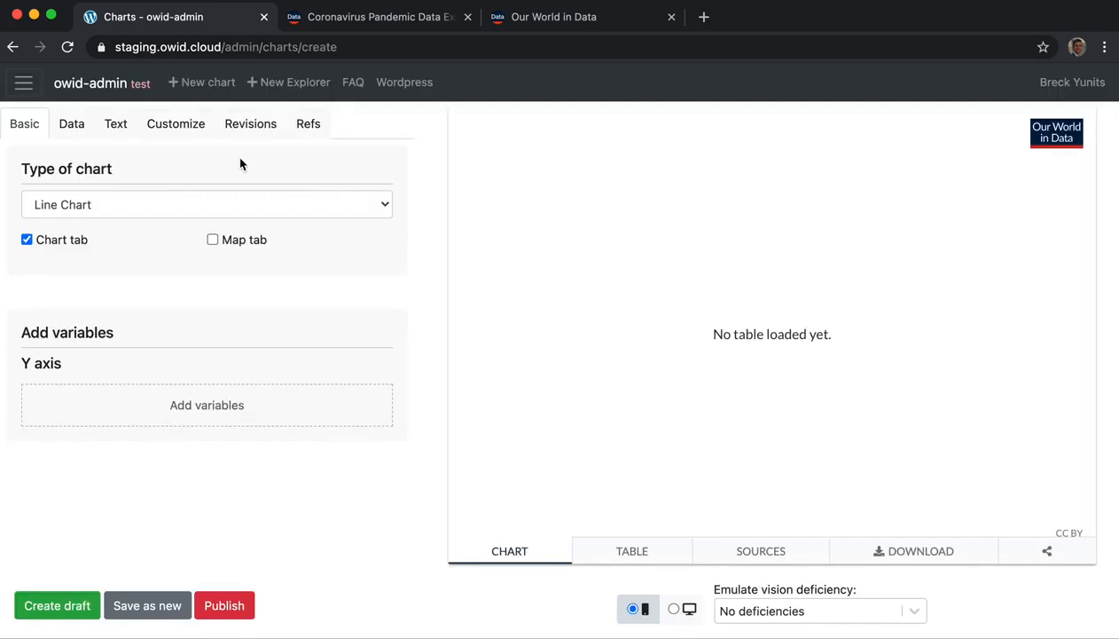
{"action": "left_click", "coordinate": [71, 124]}
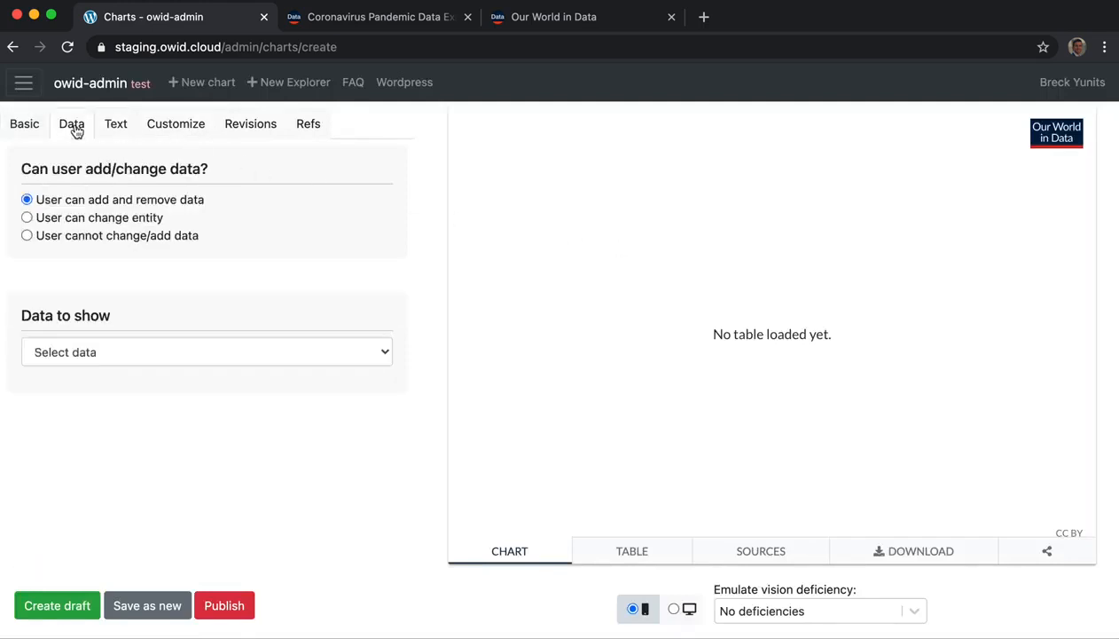
{"action": "left_click", "coordinate": [295, 82]}
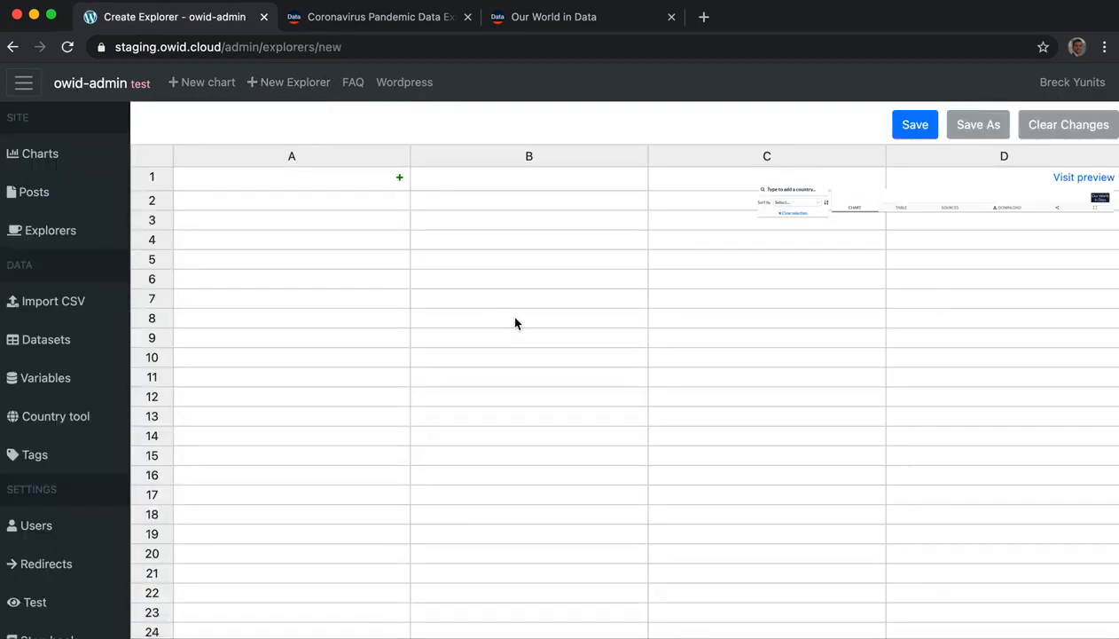
{"action": "scroll", "scroll_direction": "down", "scroll_amount": 3}
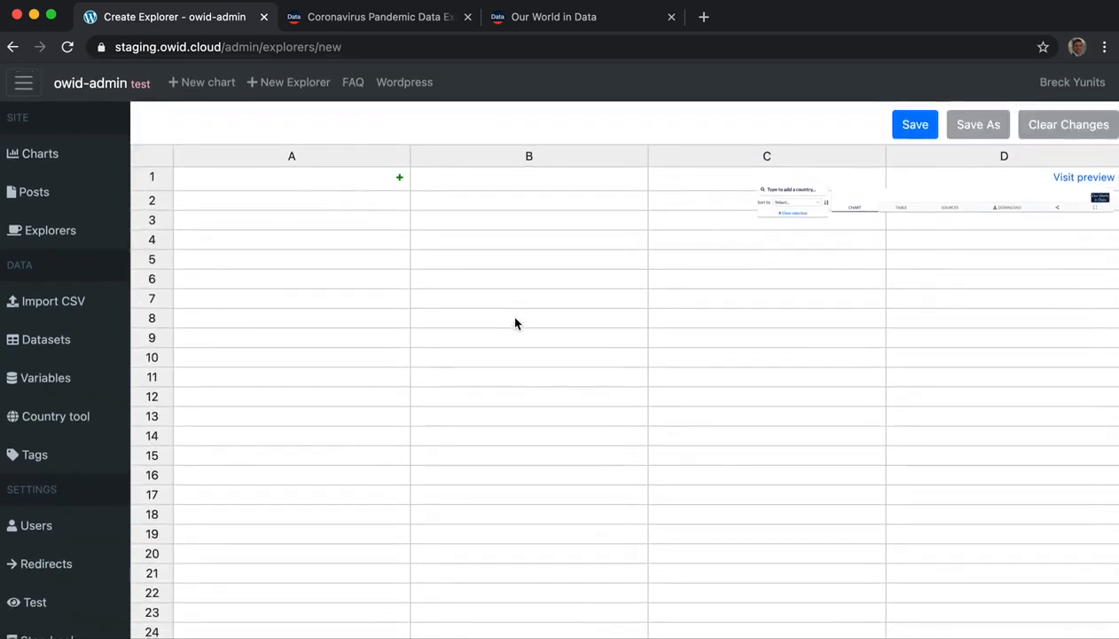
{"action": "mouse_move", "coordinate": [247, 251]}
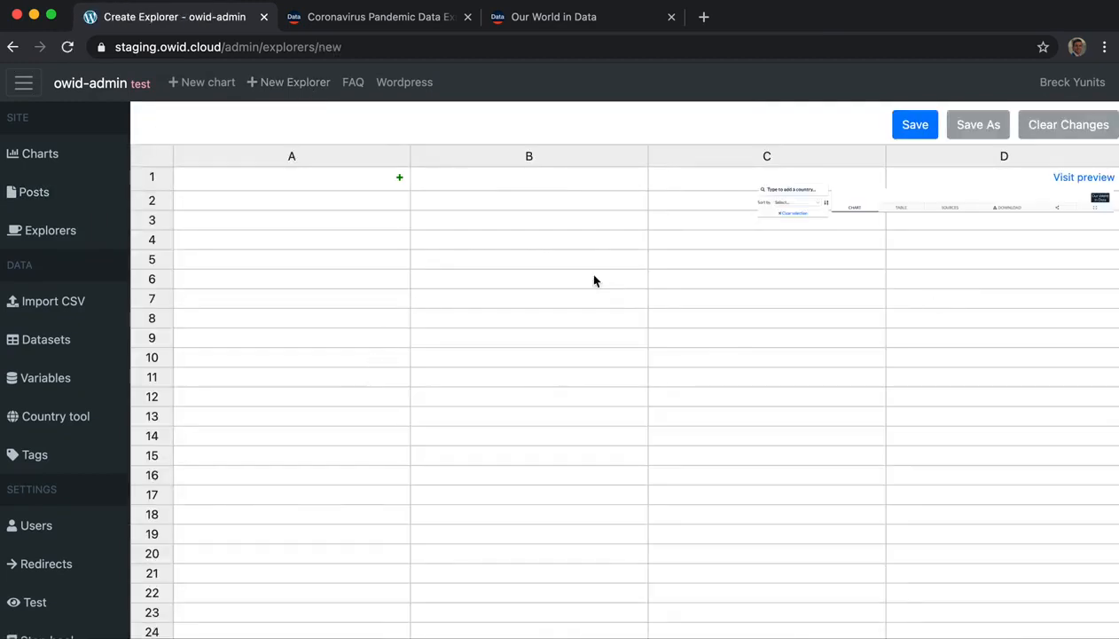
{"action": "scroll", "scroll_direction": "down", "scroll_amount": 3}
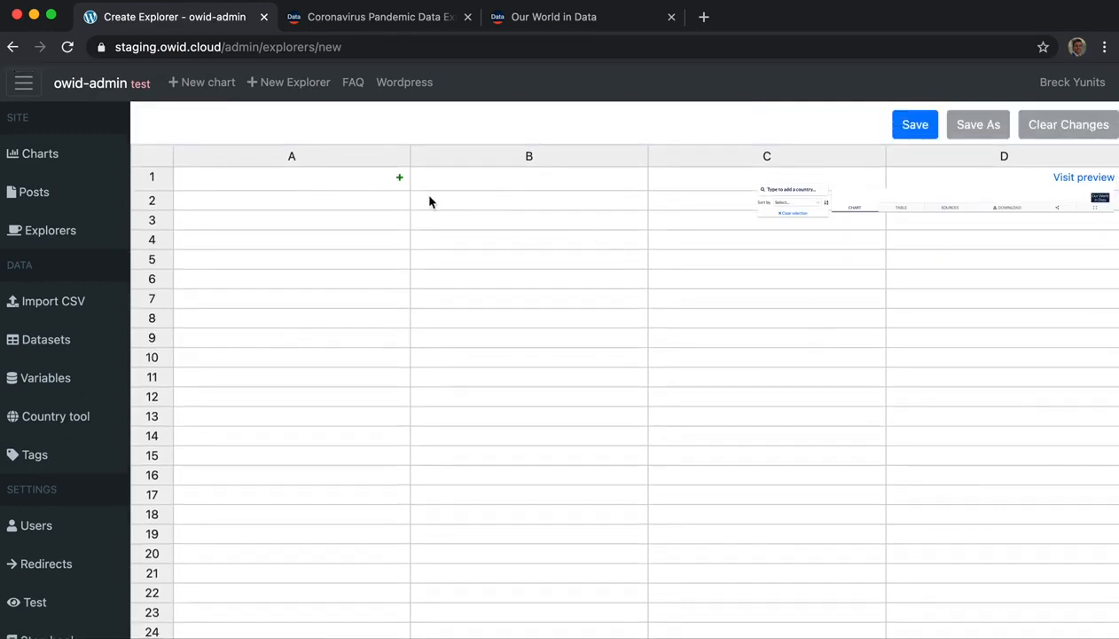
Load the grapher template and enter 888 as an edited Population value in the sheet.
{"action": "left_click", "coordinate": [316, 124]}
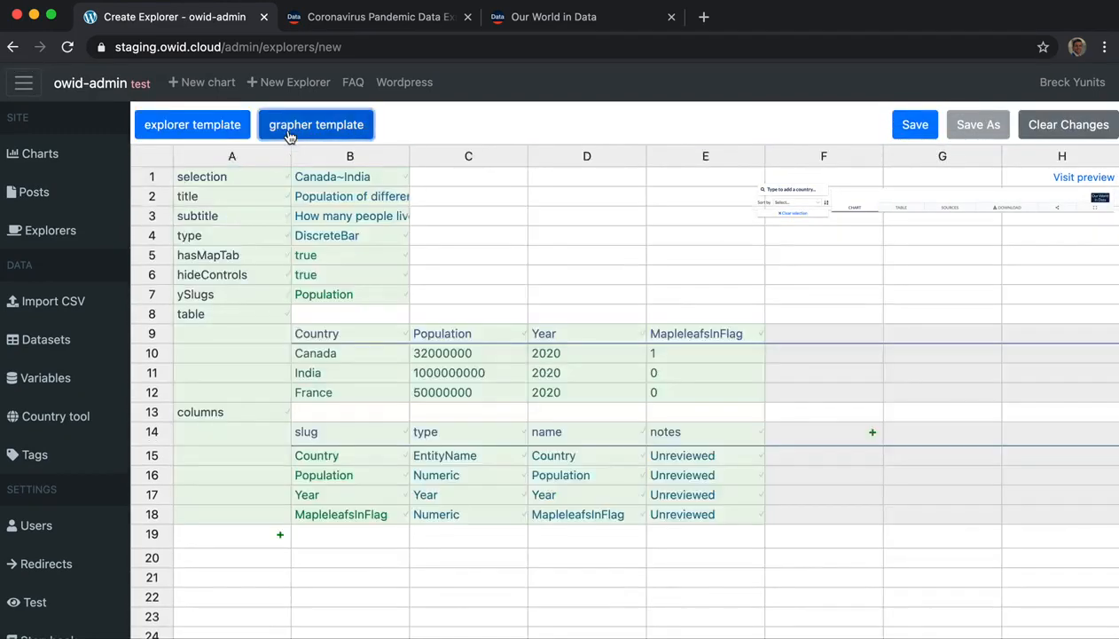
{"action": "left_click", "coordinate": [316, 124]}
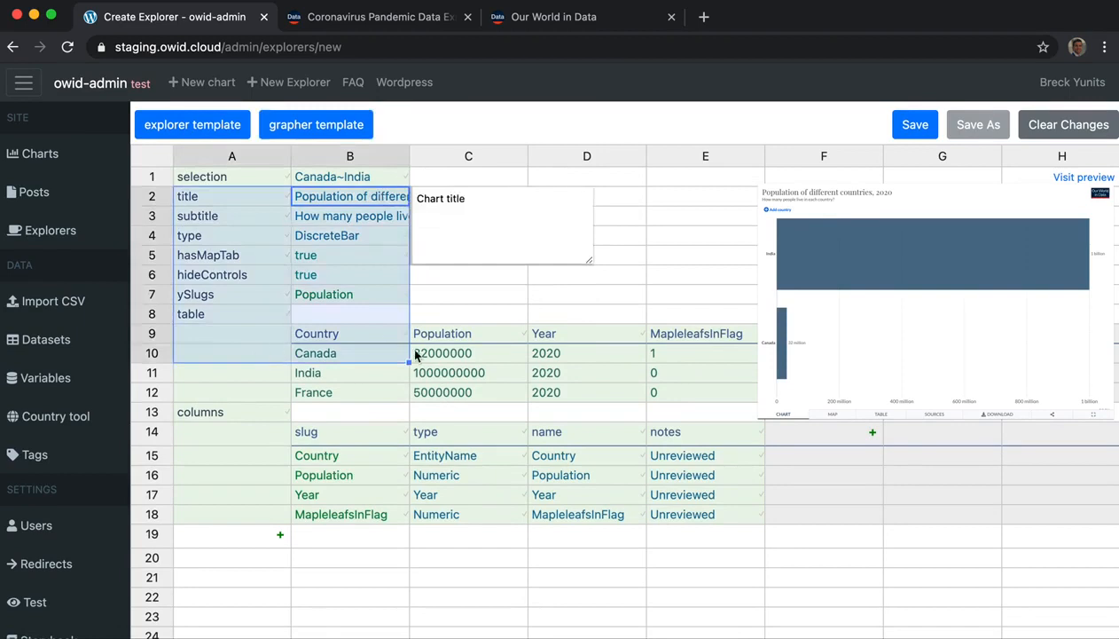
{"action": "type", "text": "888"}
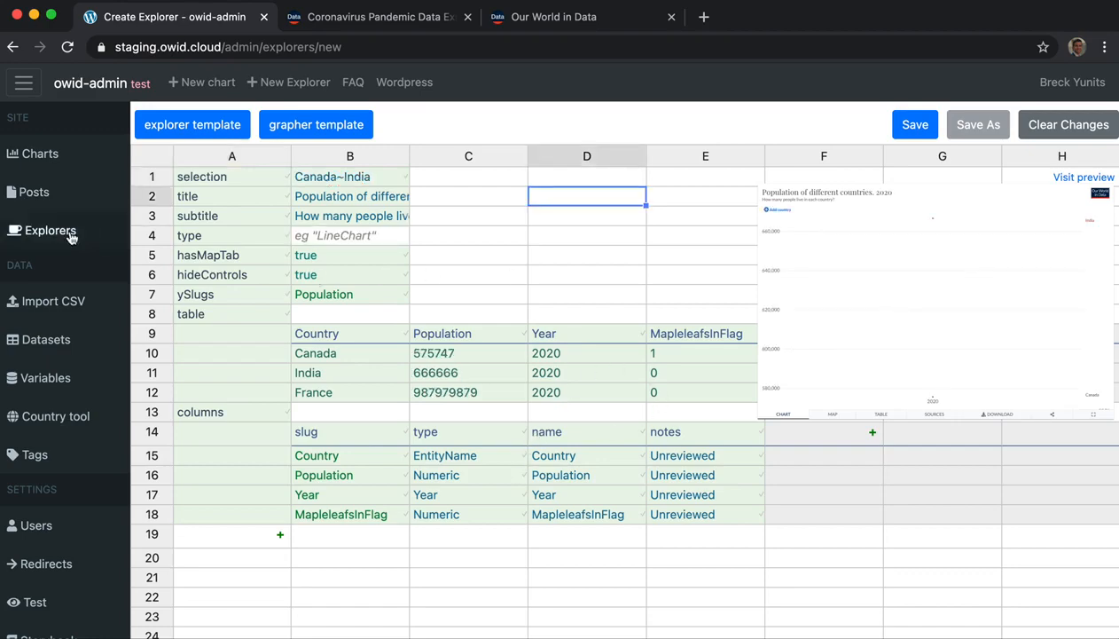
Open coronavirus-data-explorer from the explorers list and view its live page of biweekly deaths.
{"action": "left_click", "coordinate": [50, 231]}
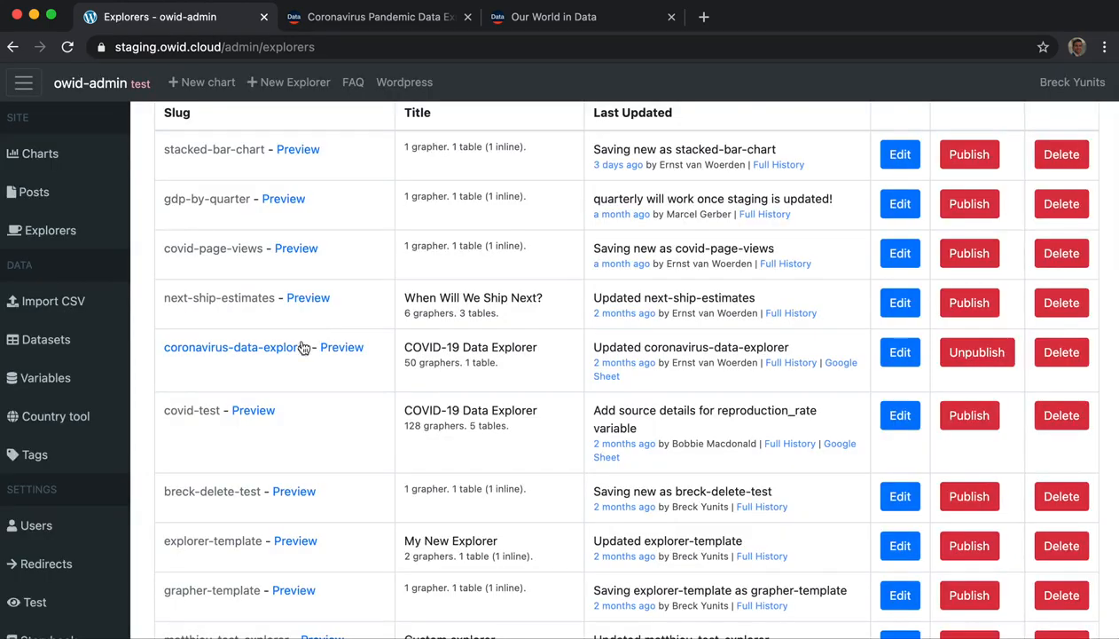
{"action": "left_click", "coordinate": [232, 346]}
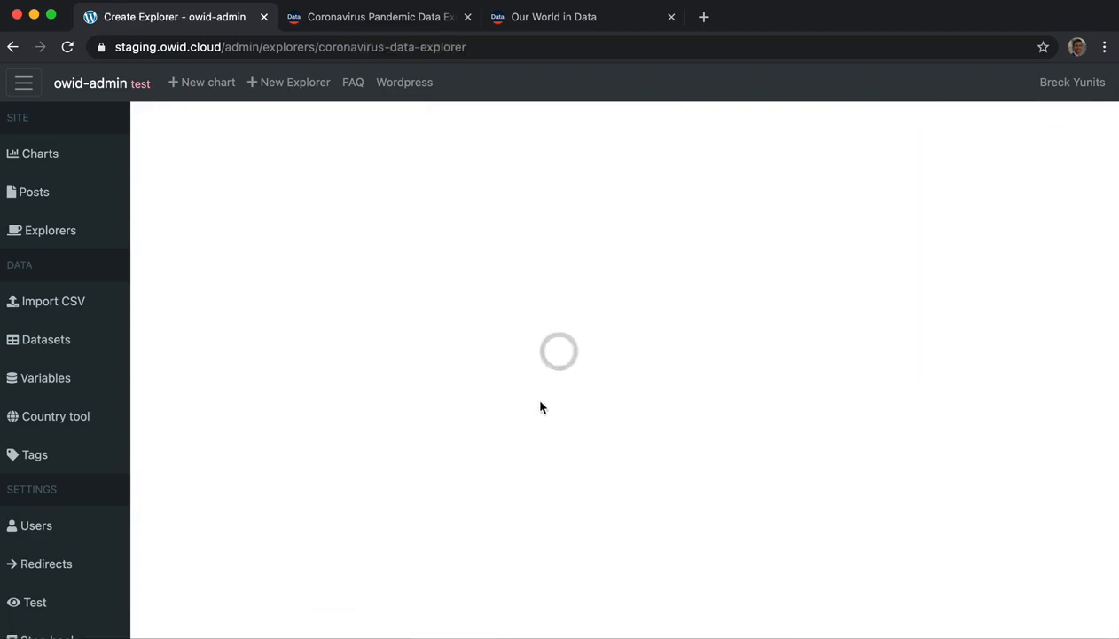
{"action": "left_click", "coordinate": [380, 16]}
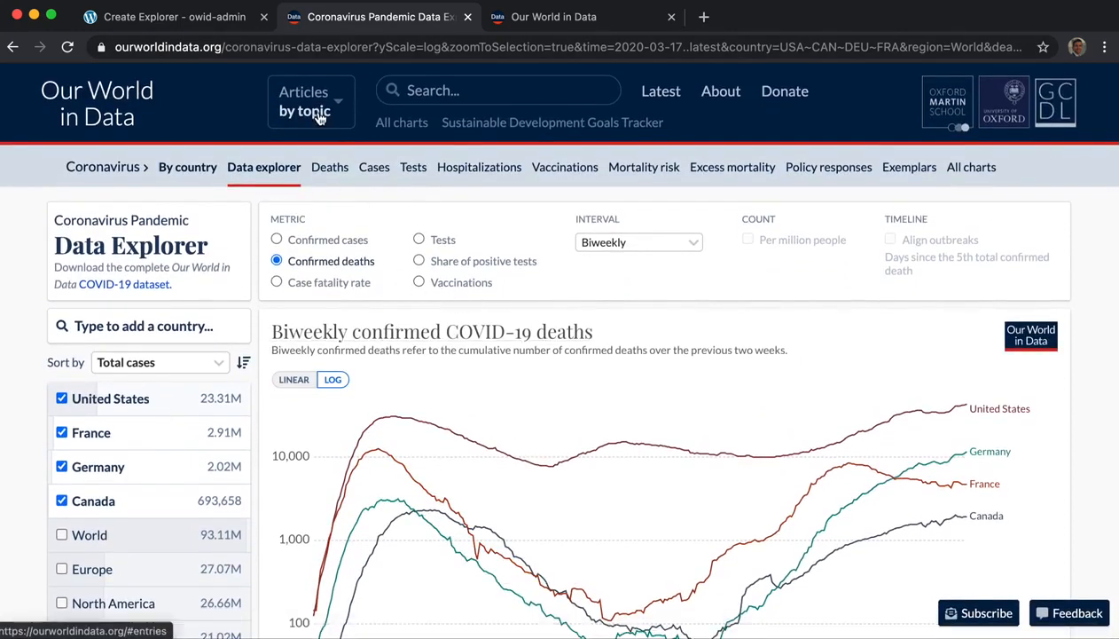
Replace the explorerTitle in cell B1 with placeholder text so the preview updates.
{"action": "left_click", "coordinate": [174, 16]}
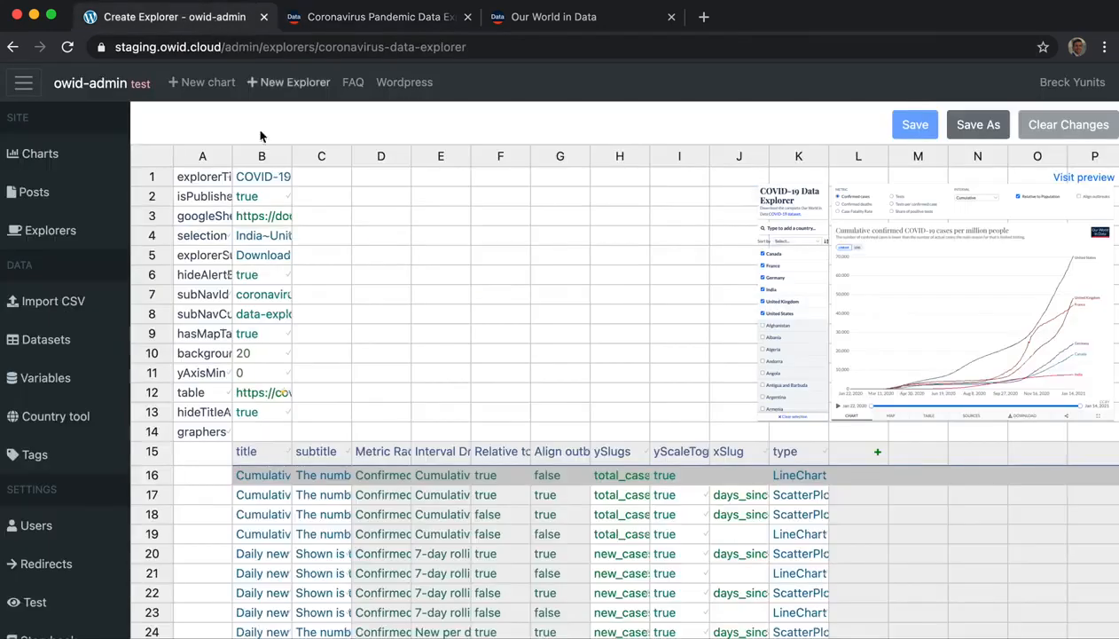
{"action": "scroll", "scroll_direction": "down", "scroll_amount": 3}
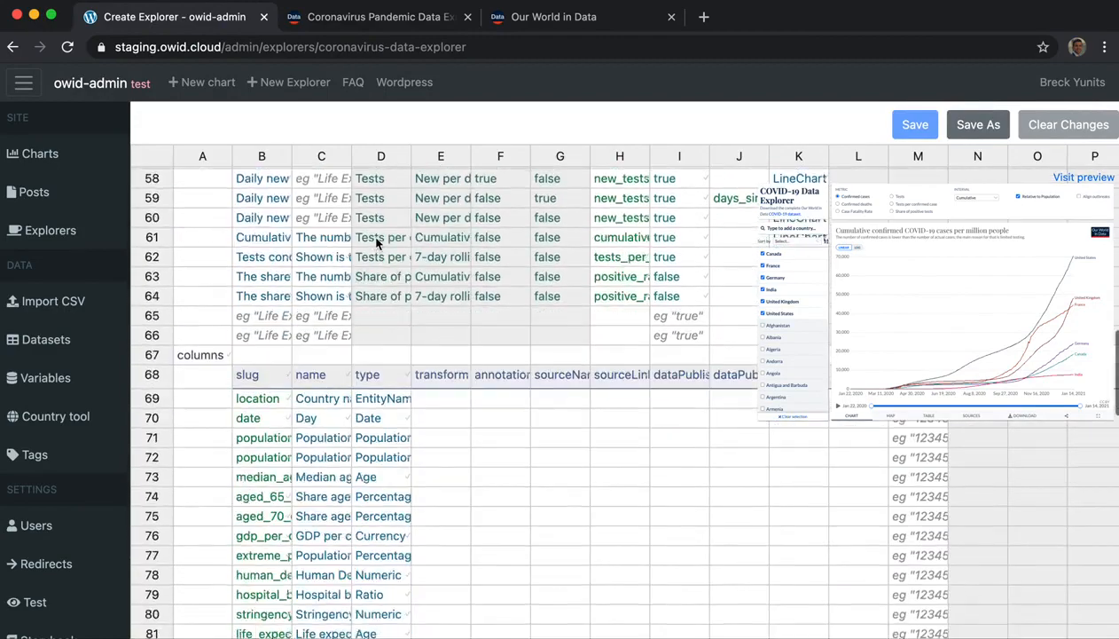
{"action": "scroll", "scroll_direction": "down", "scroll_amount": 3}
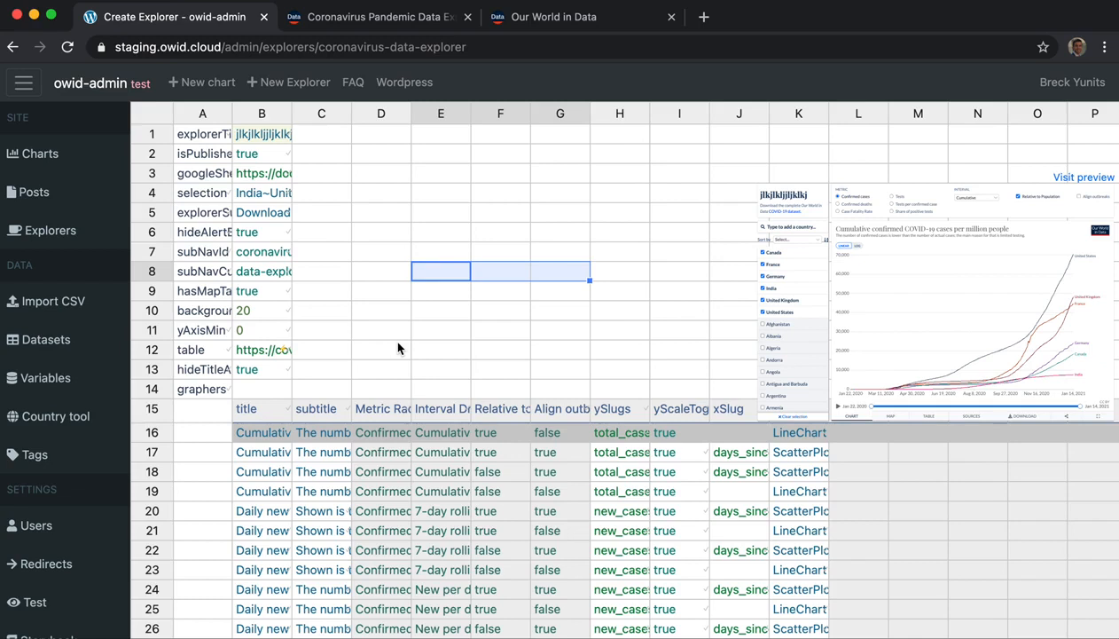
{"action": "left_click", "coordinate": [440, 231]}
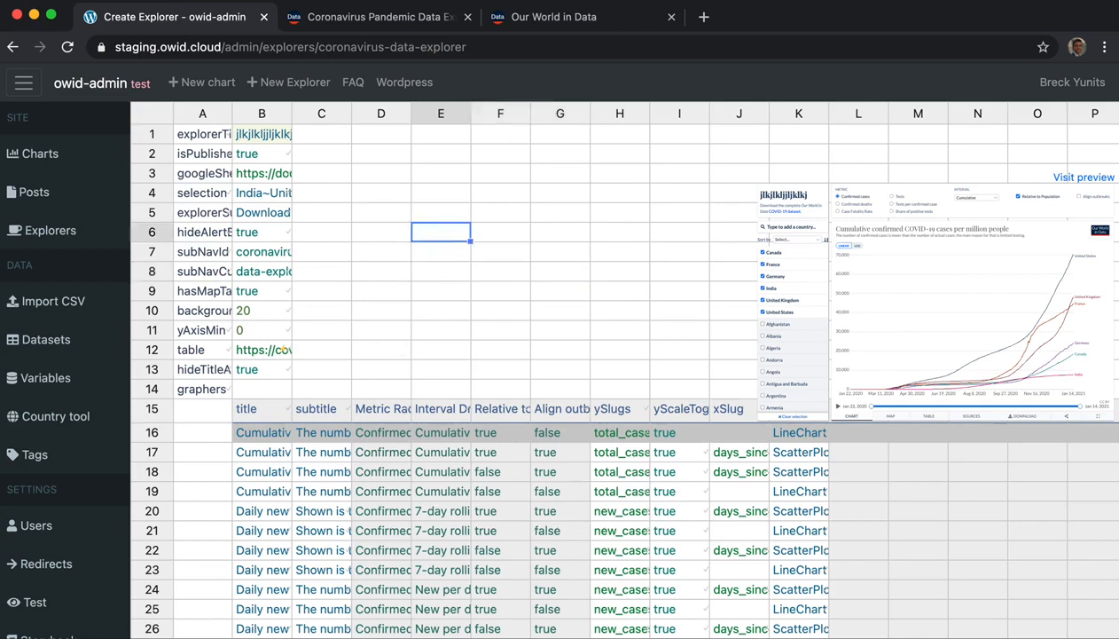